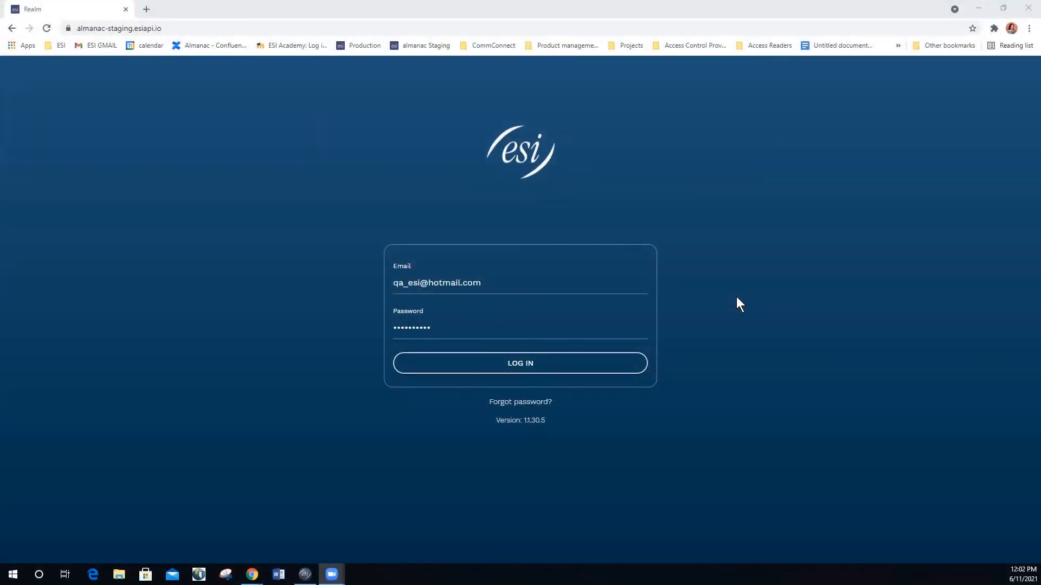
# Log in to the ESI Access staging site with the pre-filled credentials
pyautogui.click(520, 363)
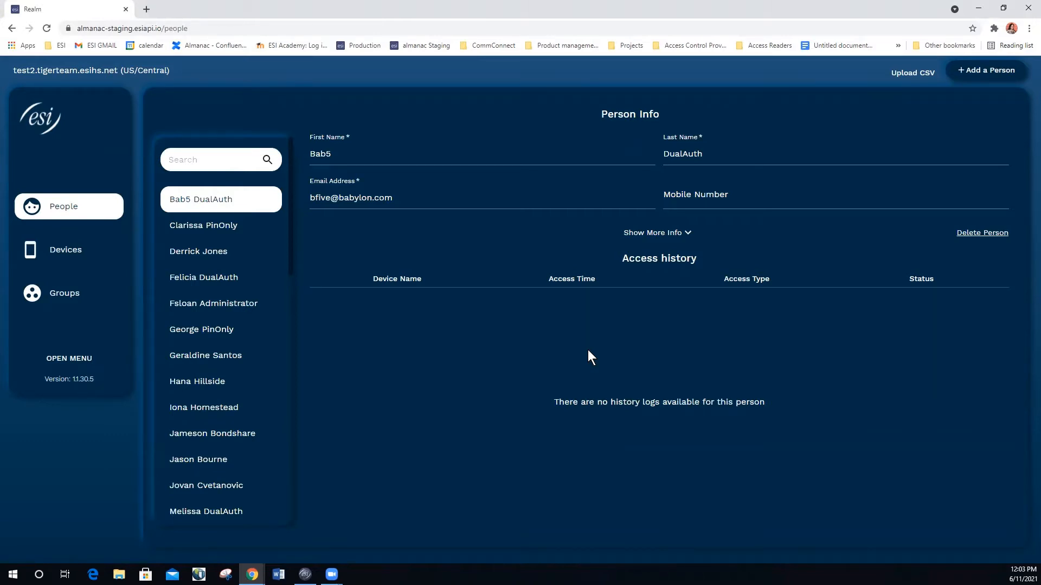
pyautogui.click(985, 70)
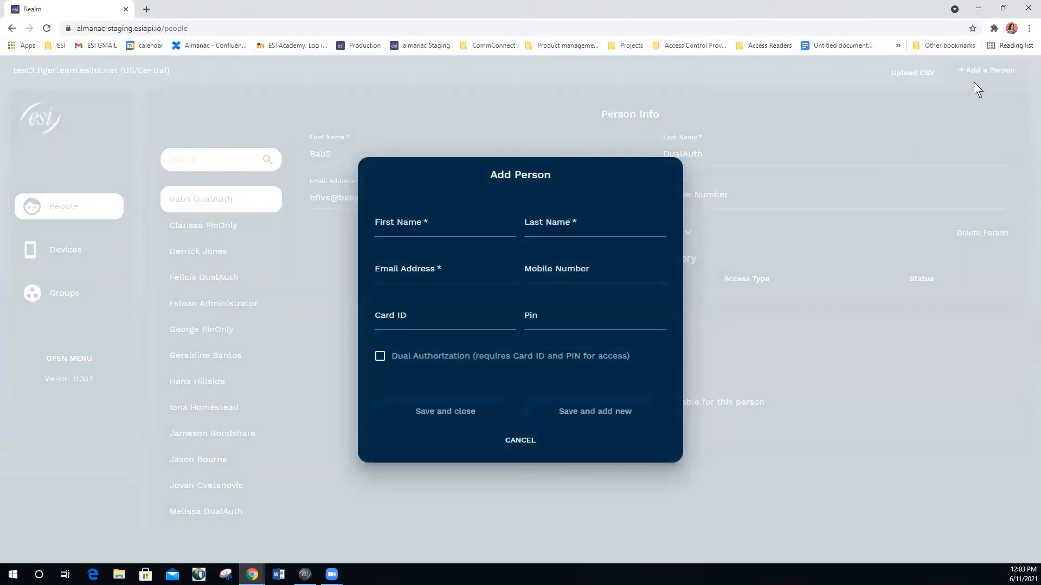
pyautogui.moveTo(542, 379)
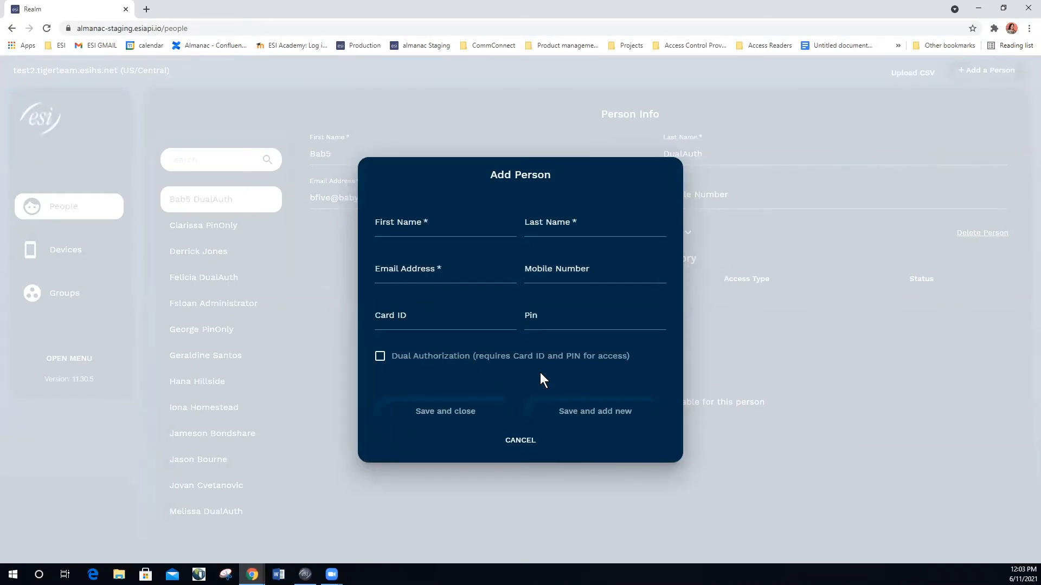
pyautogui.moveTo(577, 337)
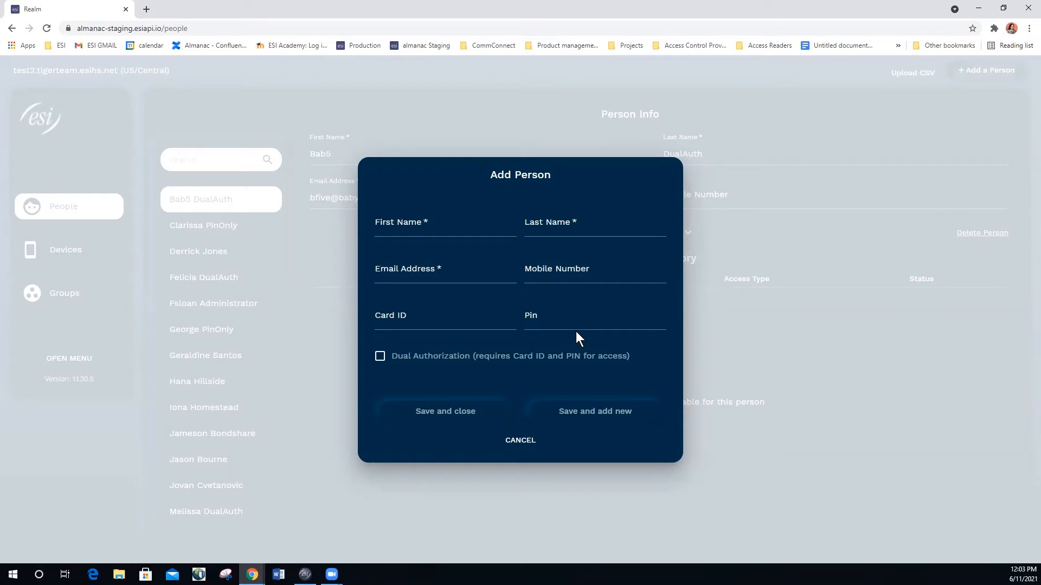
pyautogui.moveTo(573, 338)
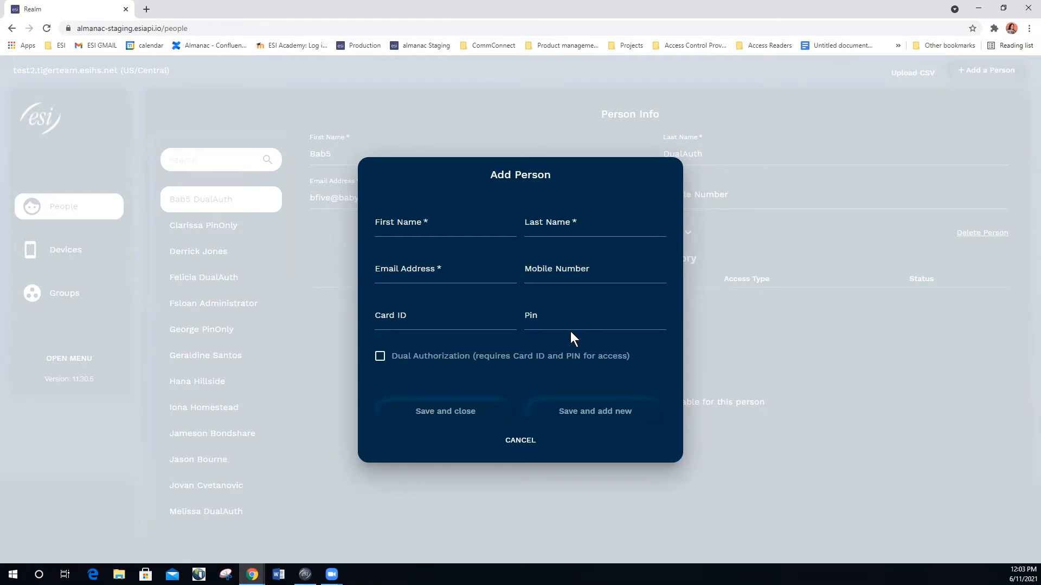
pyautogui.moveTo(395, 373)
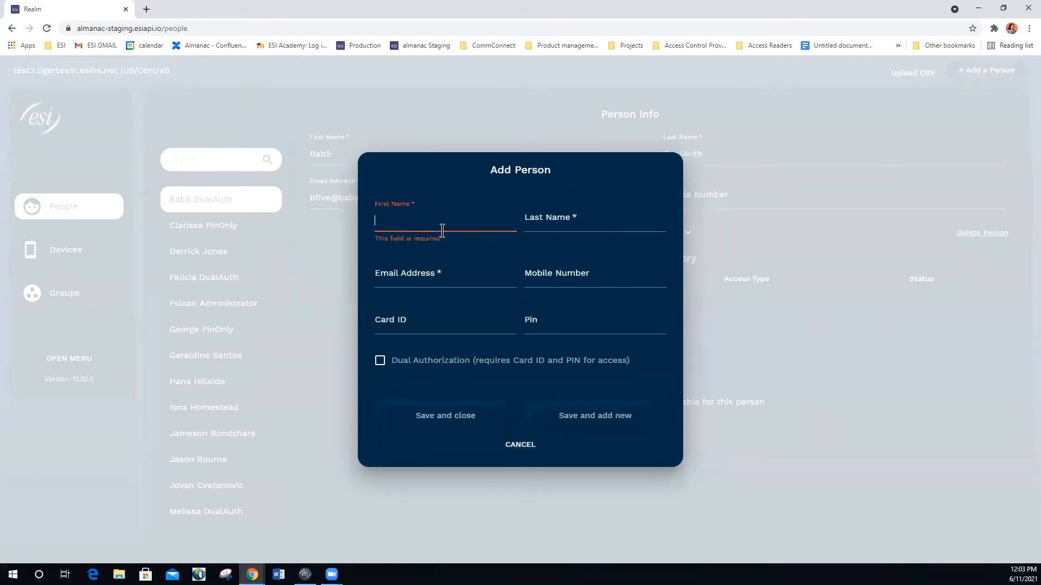
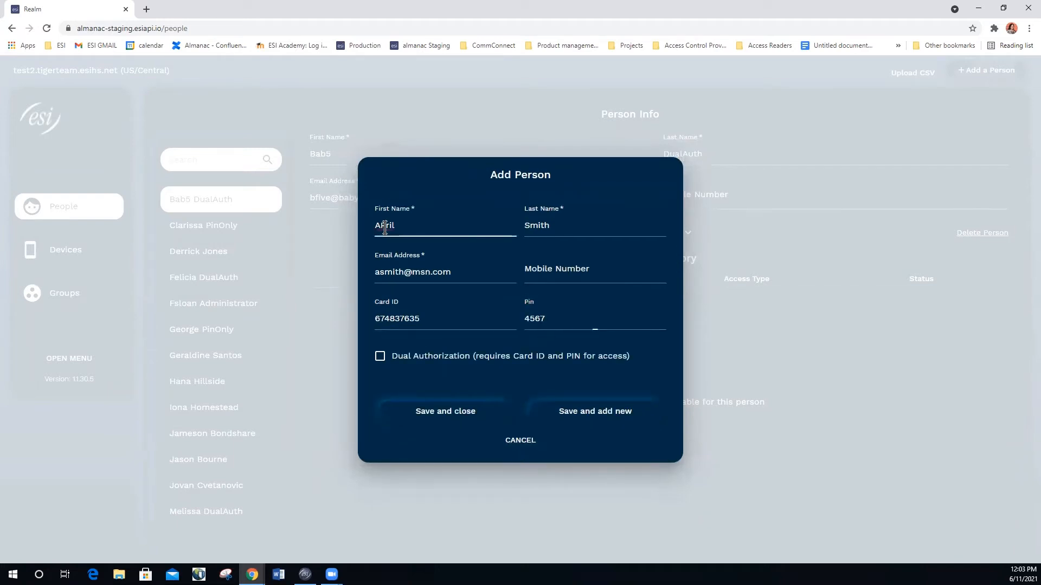
pyautogui.moveTo(445, 411)
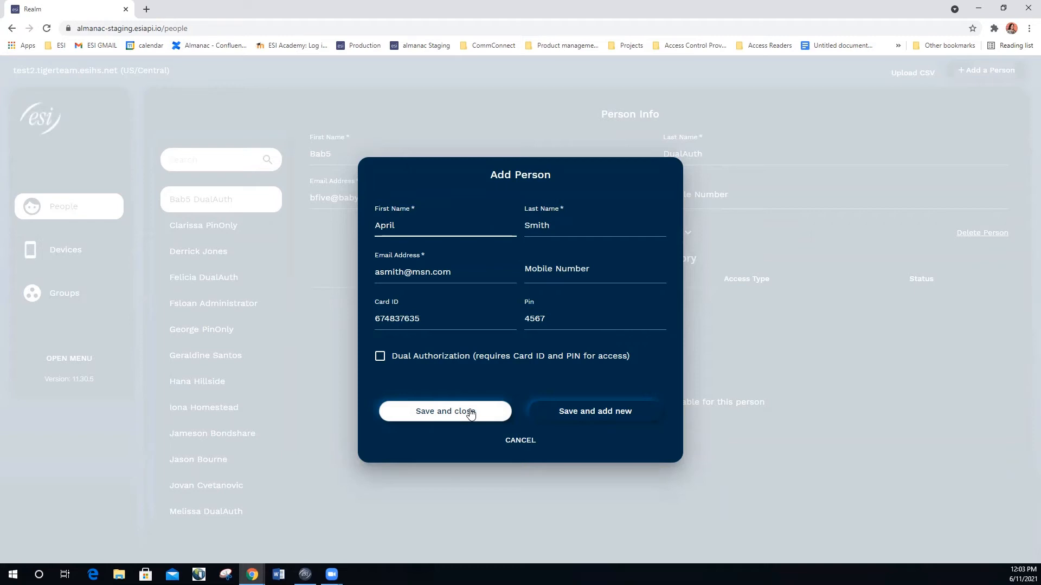
pyautogui.click(444, 411)
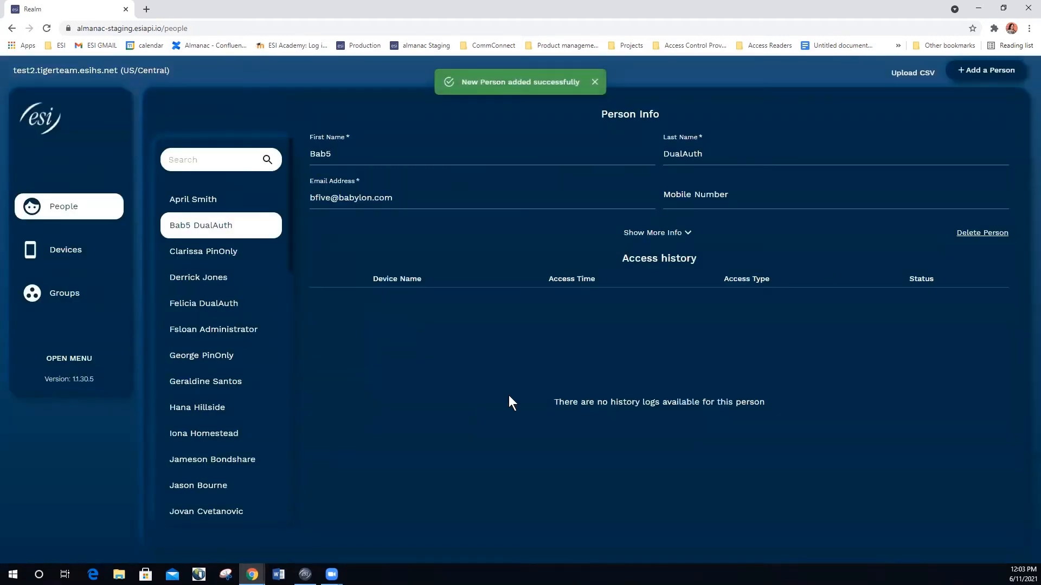
pyautogui.moveTo(912, 72)
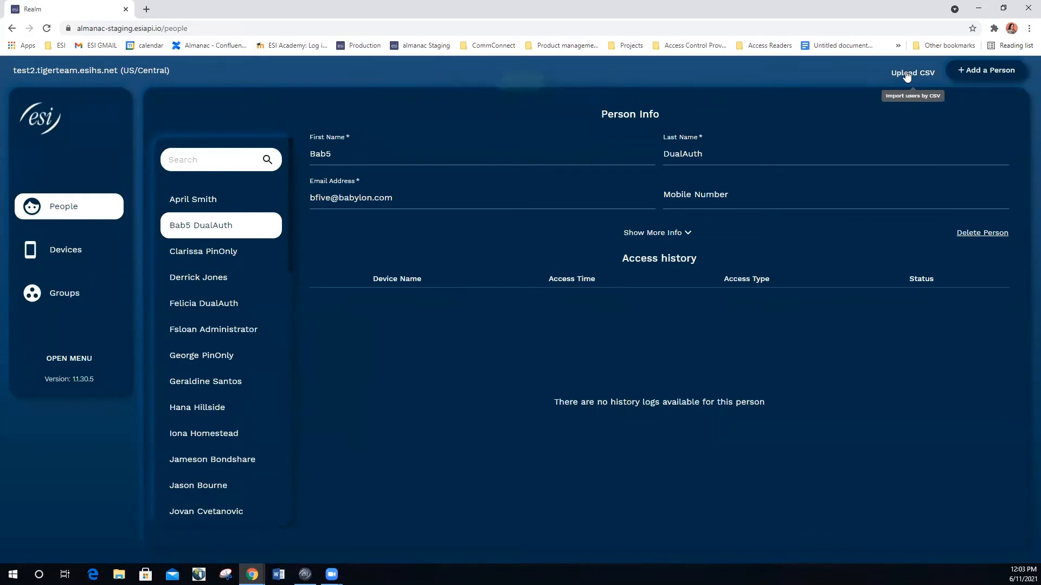
# Import four users from import-users-template.csv, then begin another CSV upload
pyautogui.click(912, 72)
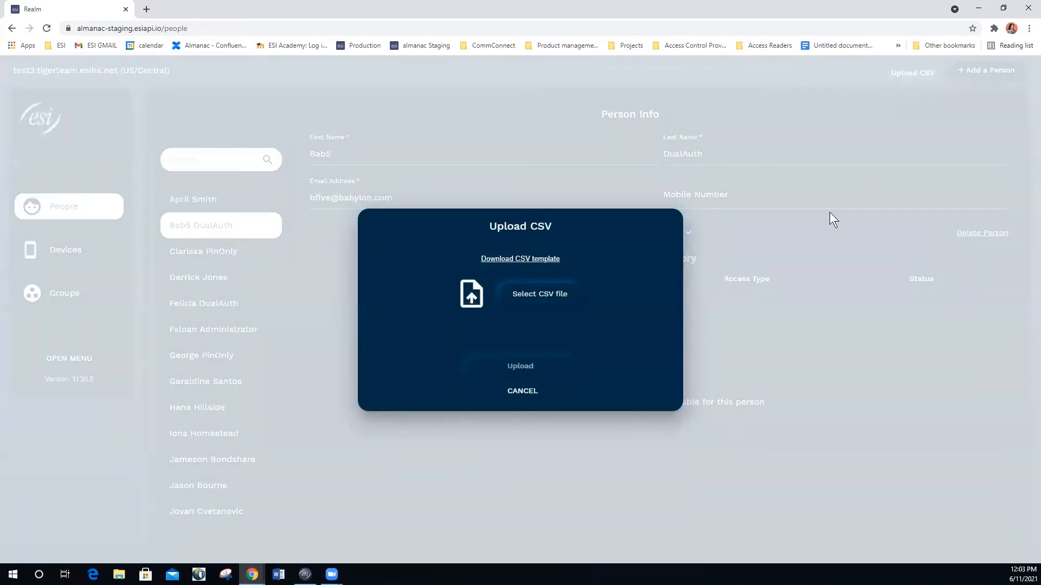
pyautogui.moveTo(576, 322)
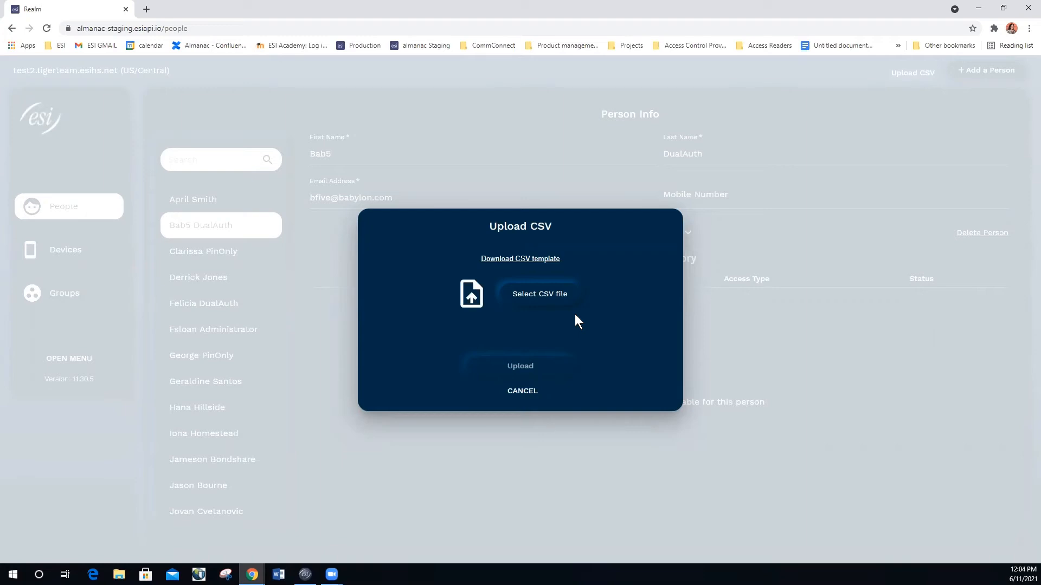
pyautogui.moveTo(565, 302)
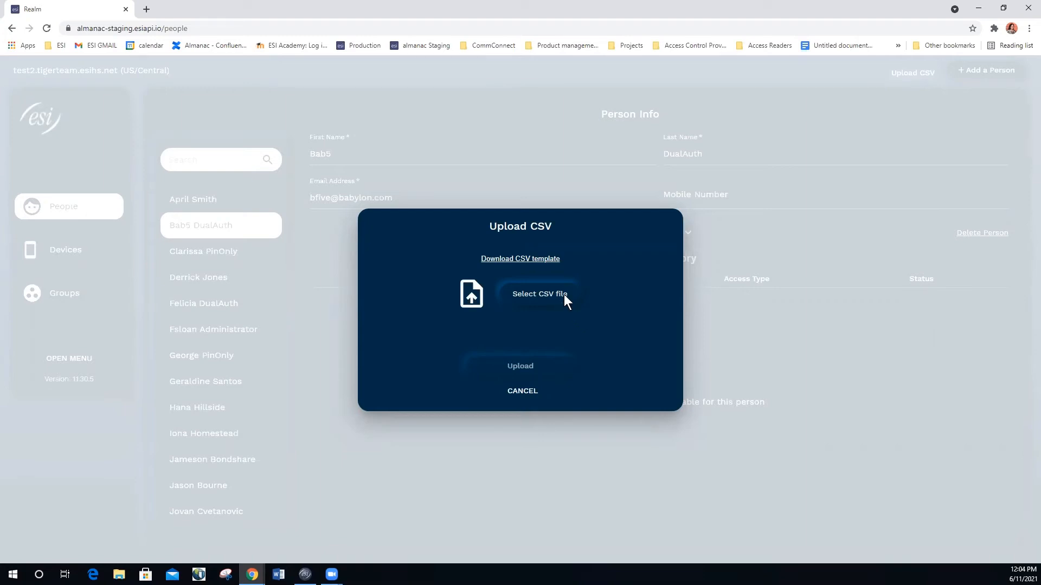
pyautogui.click(538, 293)
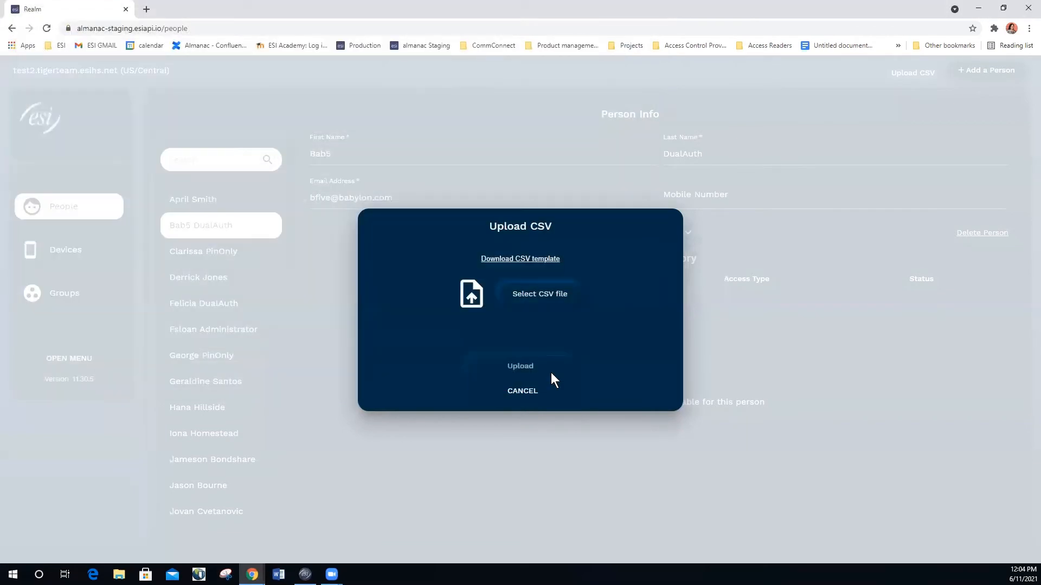
pyautogui.moveTo(444, 340)
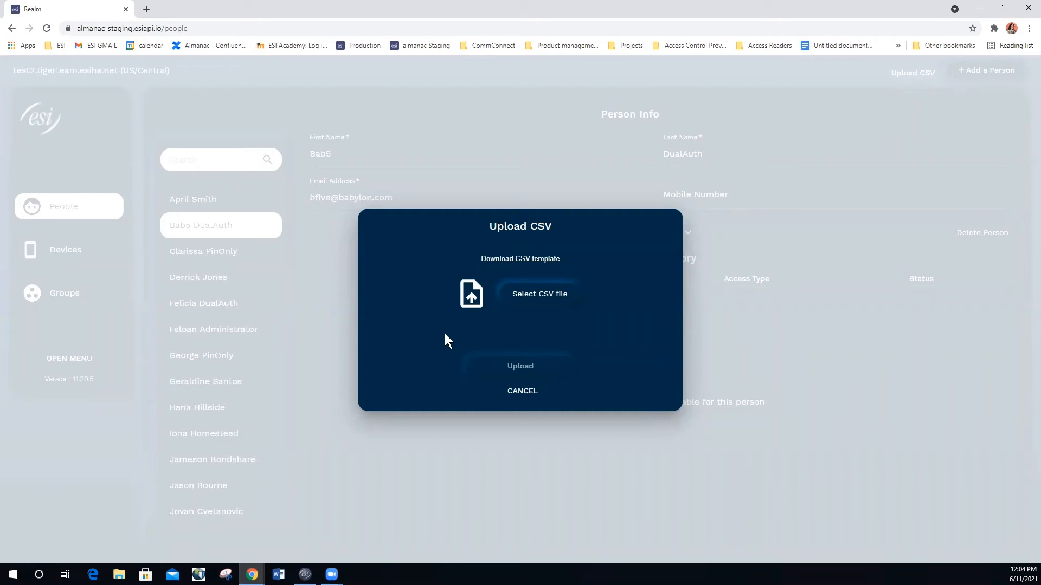
pyautogui.moveTo(450, 332)
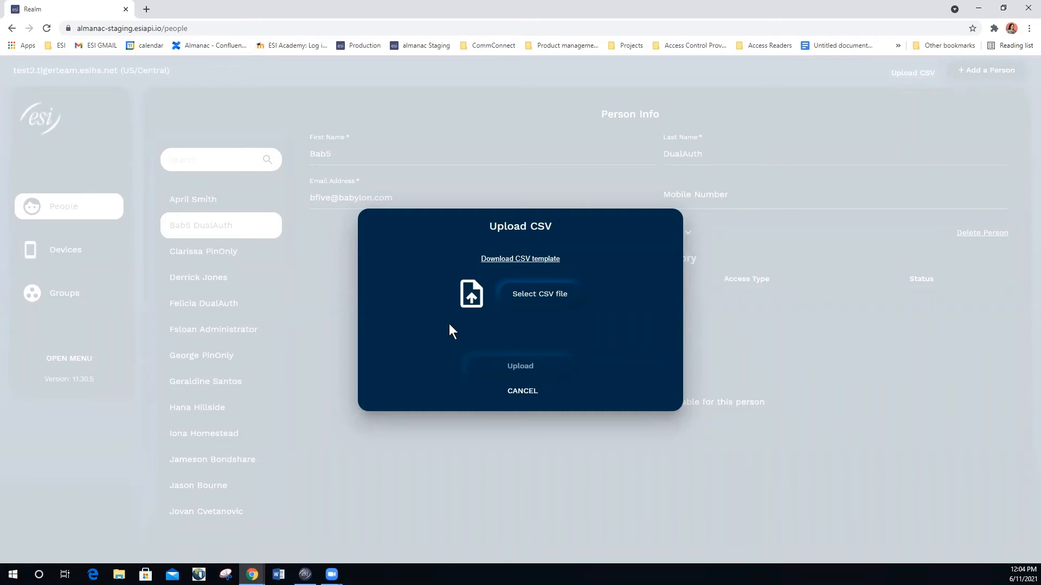
pyautogui.click(538, 293)
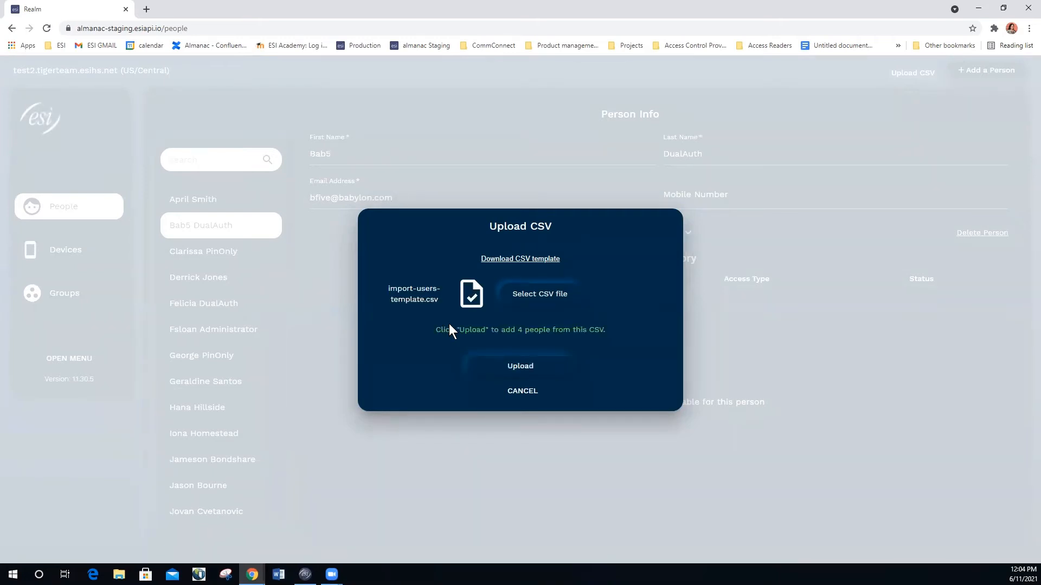
pyautogui.moveTo(430, 296)
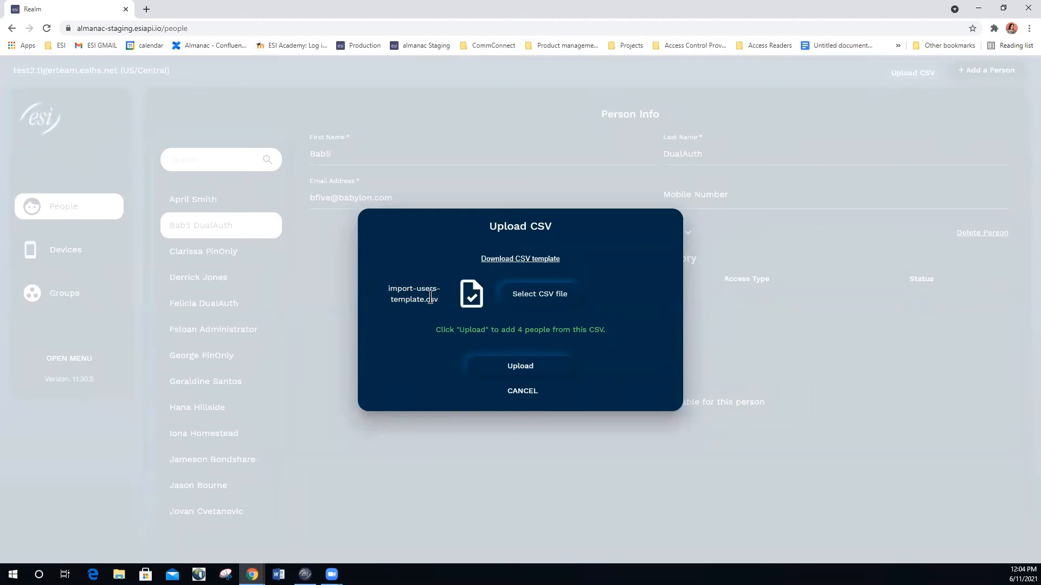
pyautogui.moveTo(429, 317)
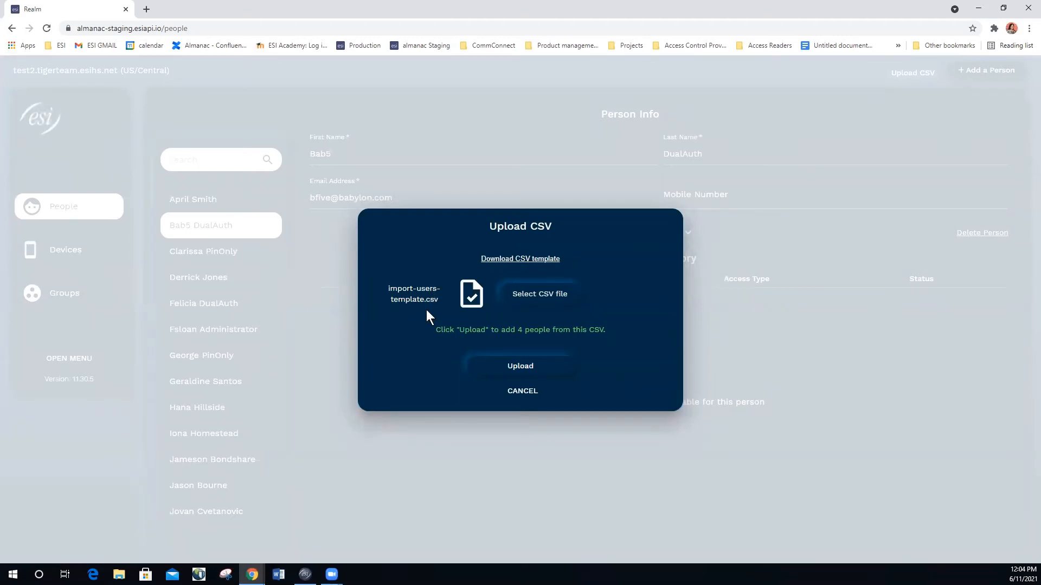
pyautogui.moveTo(427, 333)
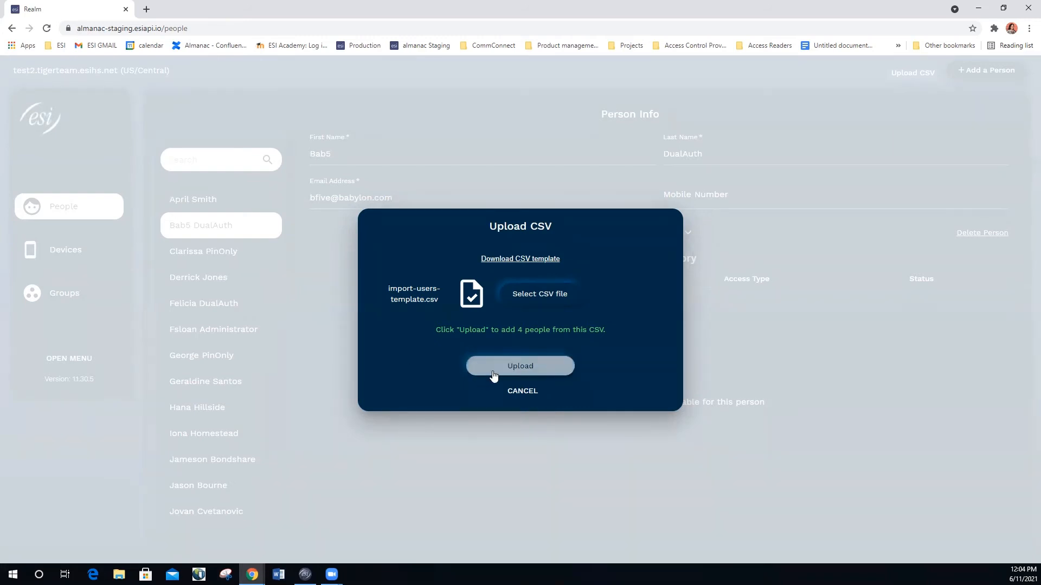
pyautogui.click(520, 366)
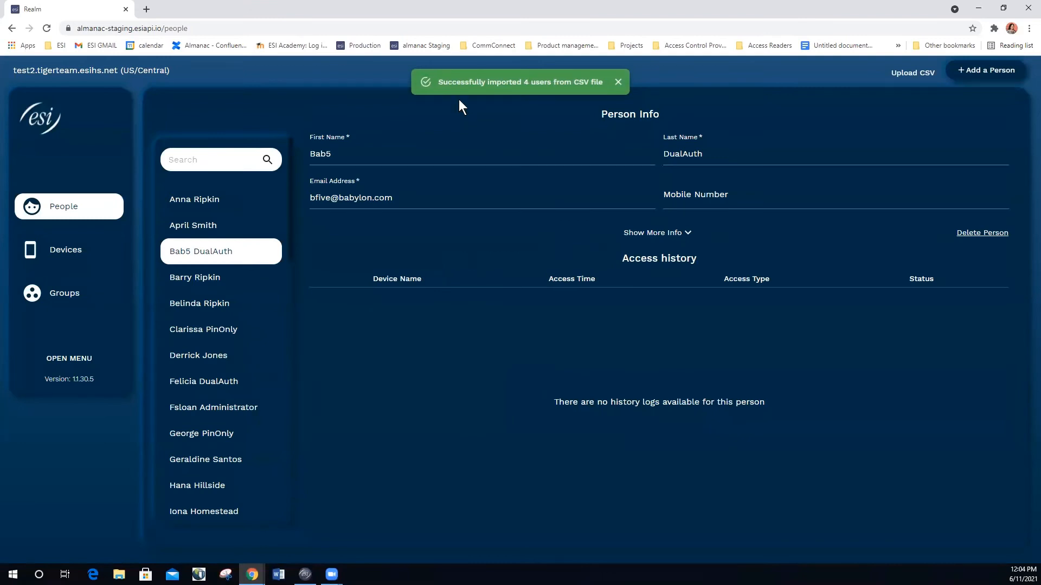
pyautogui.moveTo(456, 85)
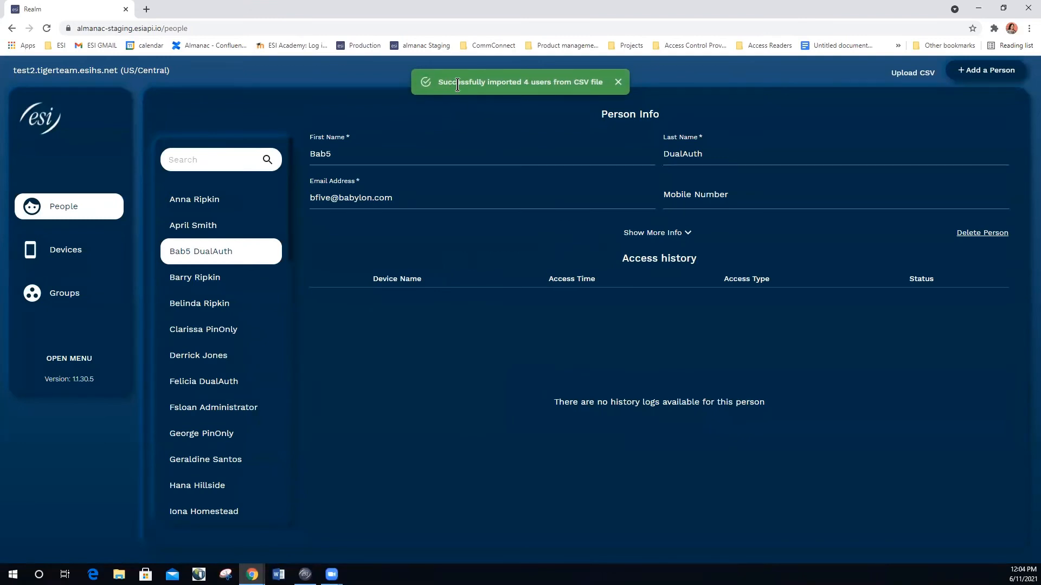
pyautogui.moveTo(911, 76)
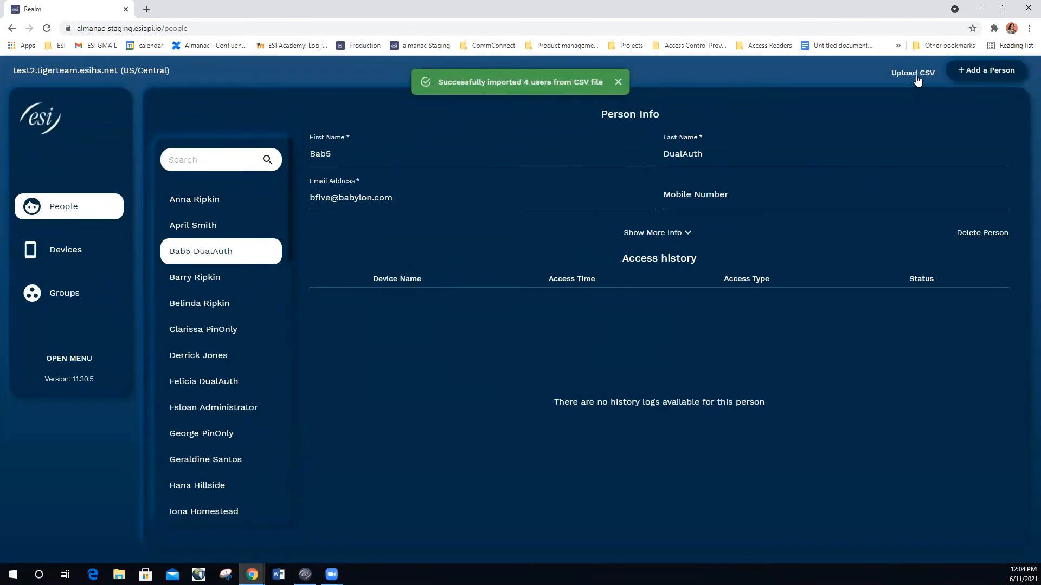
pyautogui.click(912, 72)
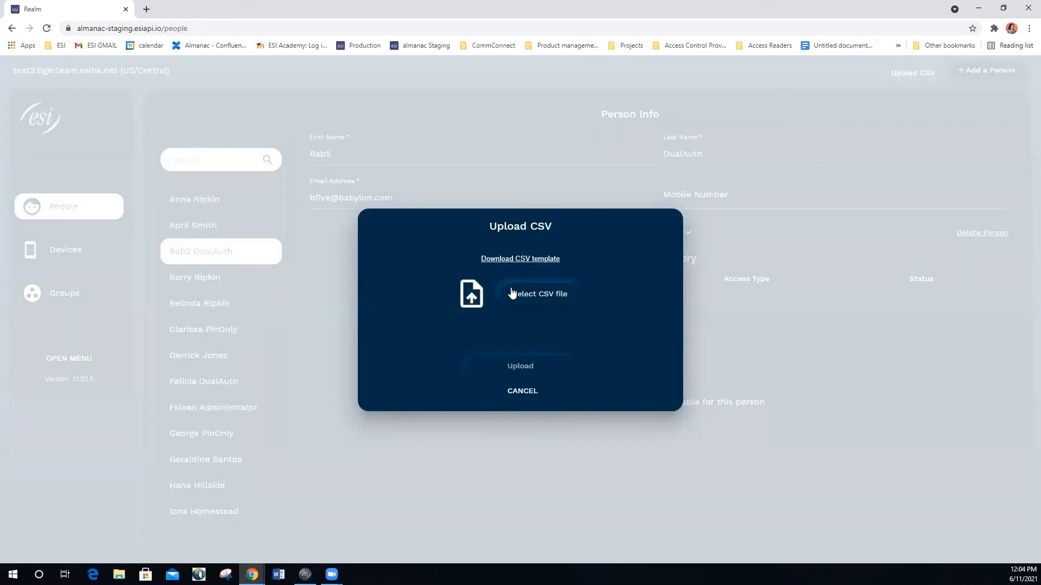
# Load import-users-template_error.csv, then cancel after its Dual Auth error on line 3
pyautogui.click(538, 293)
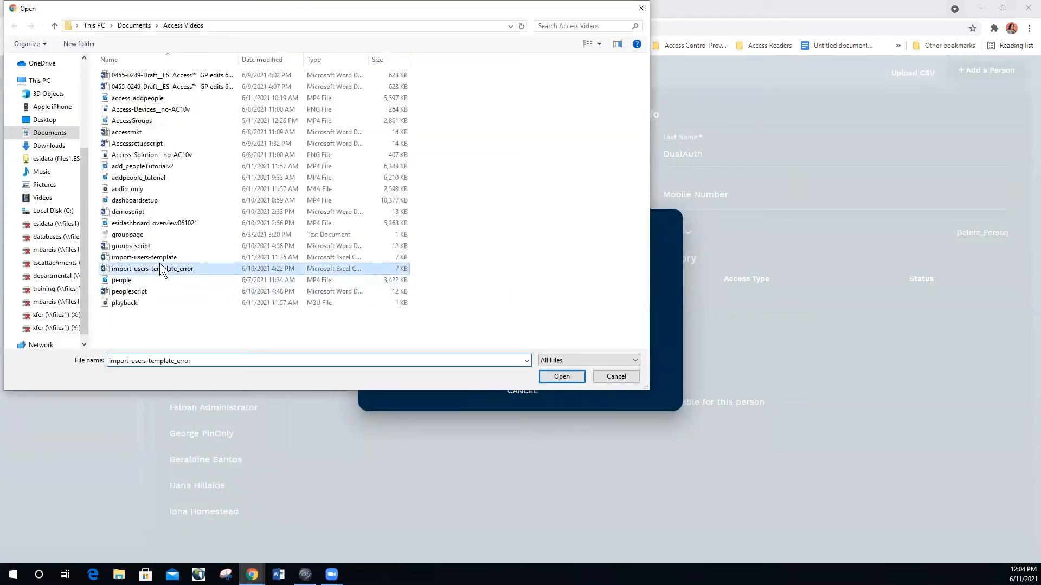
pyautogui.click(561, 376)
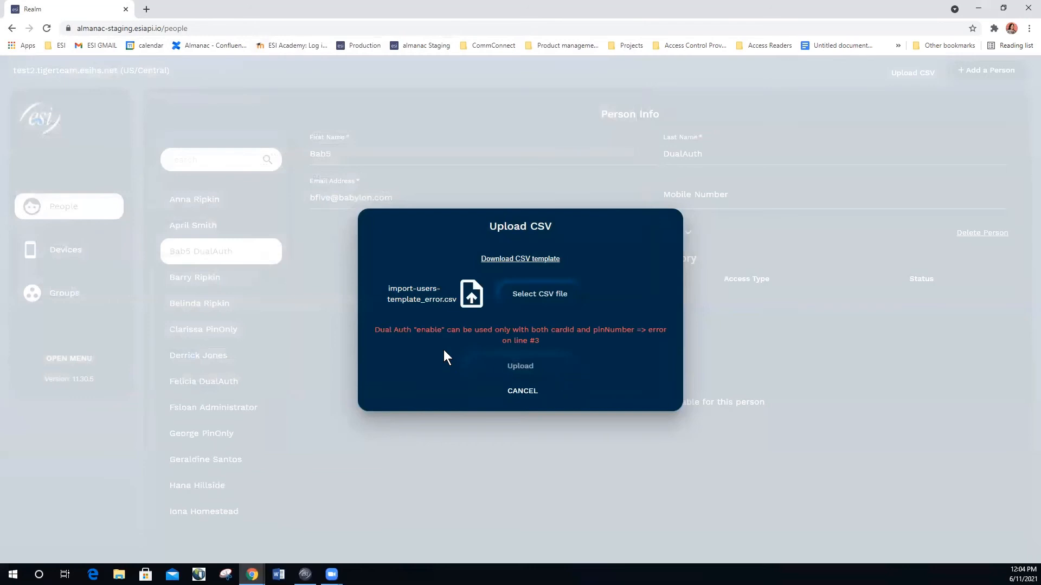
pyautogui.moveTo(527, 352)
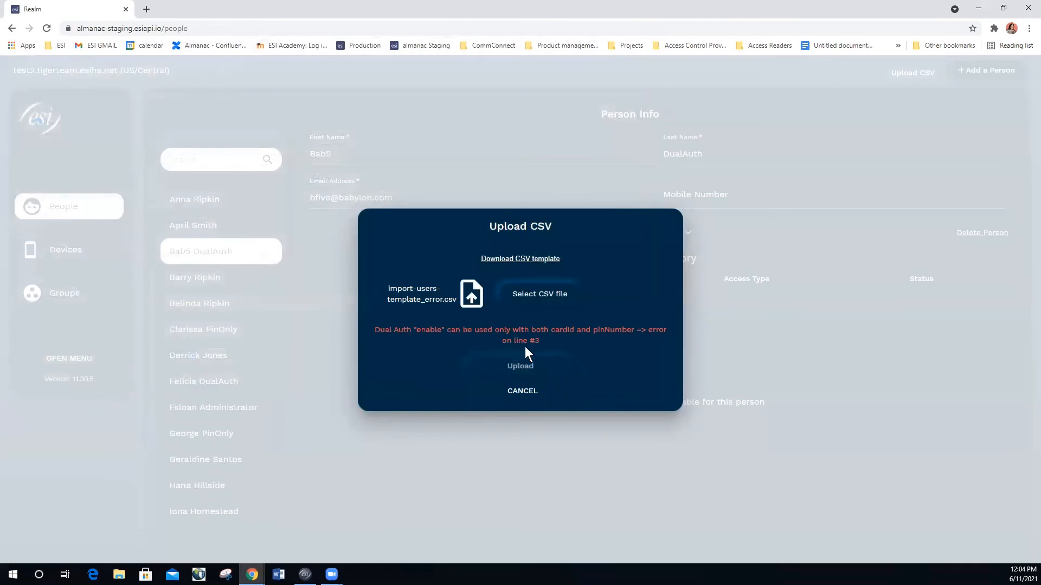
pyautogui.moveTo(534, 352)
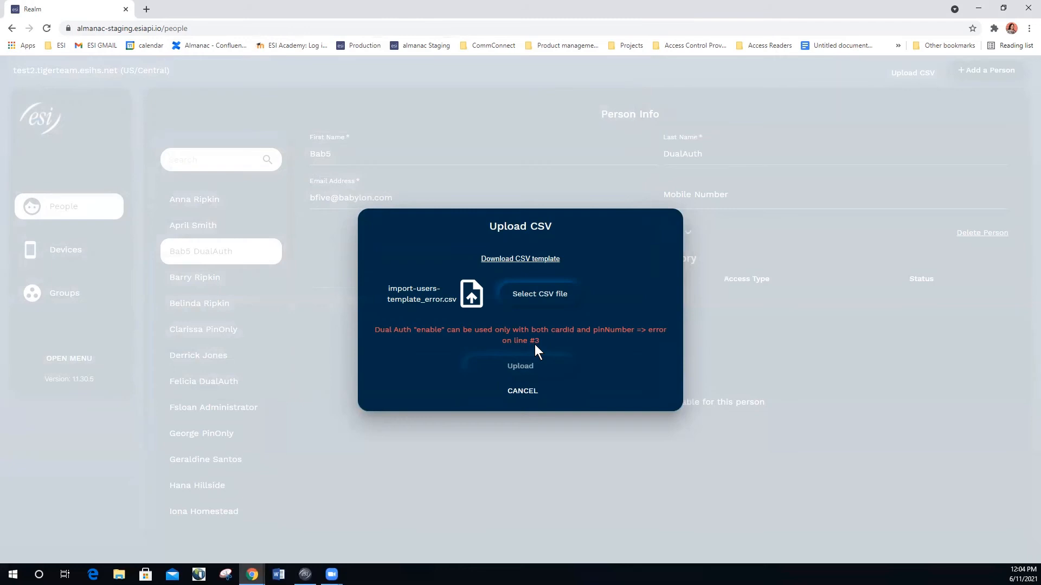
pyautogui.moveTo(543, 367)
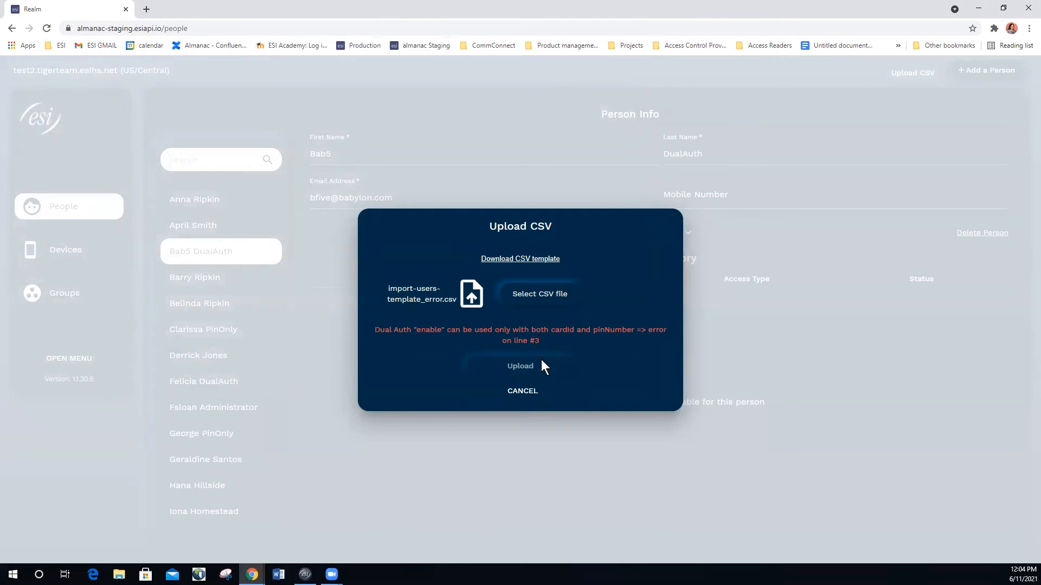
pyautogui.moveTo(538, 375)
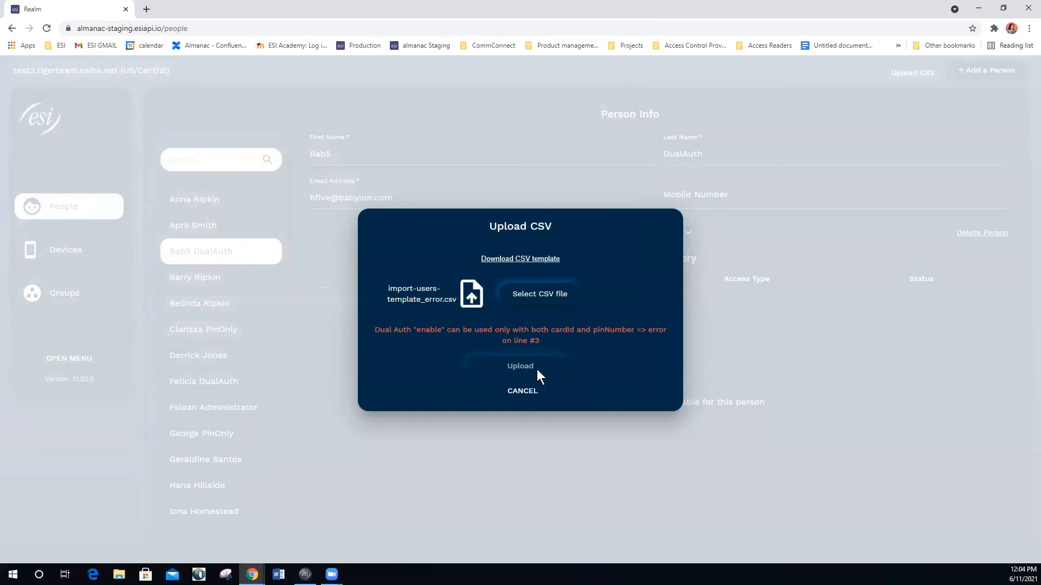
pyautogui.moveTo(522, 395)
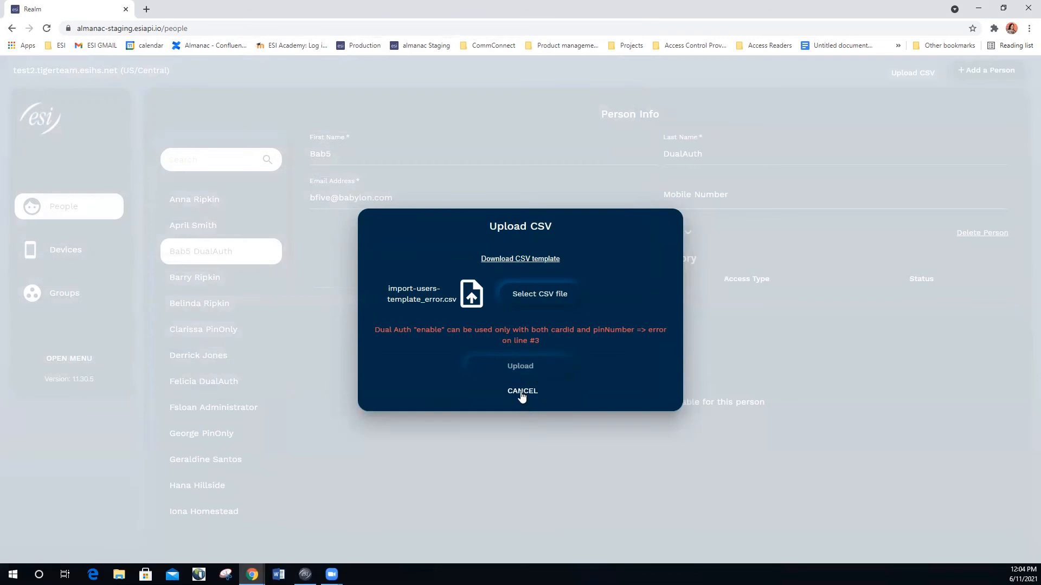
pyautogui.click(521, 391)
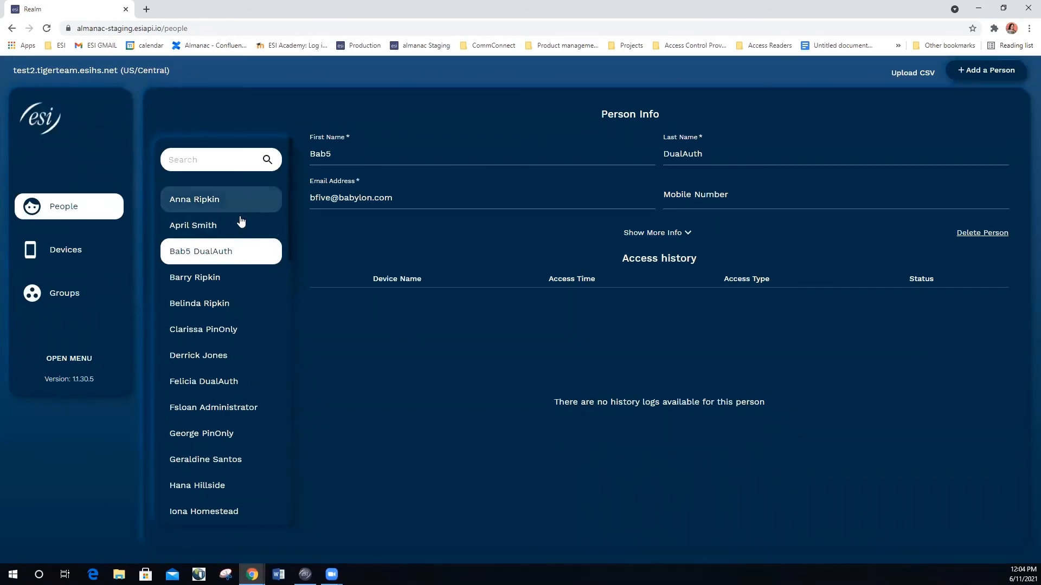
pyautogui.moveTo(229, 228)
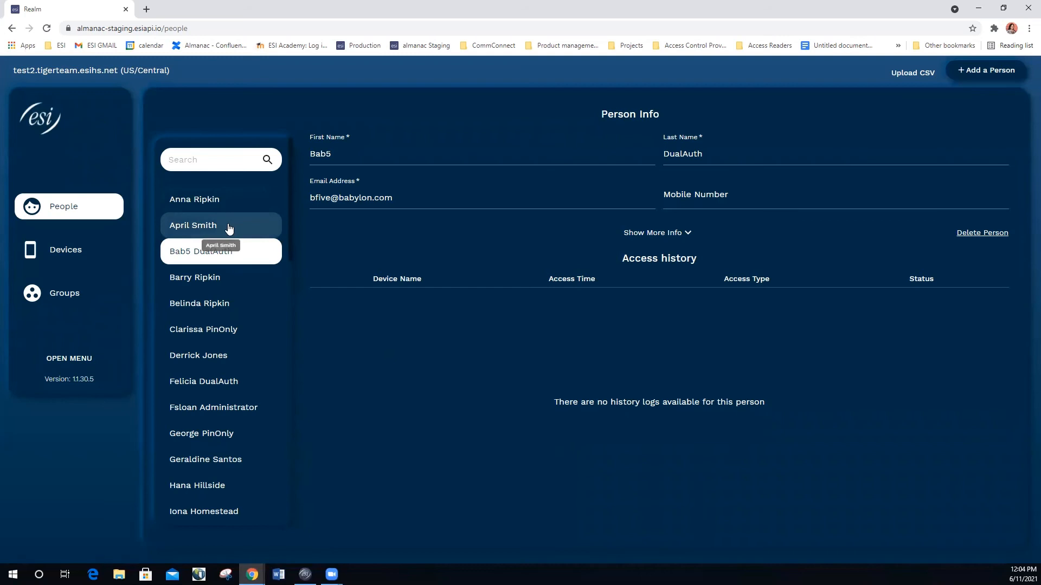
pyautogui.click(192, 225)
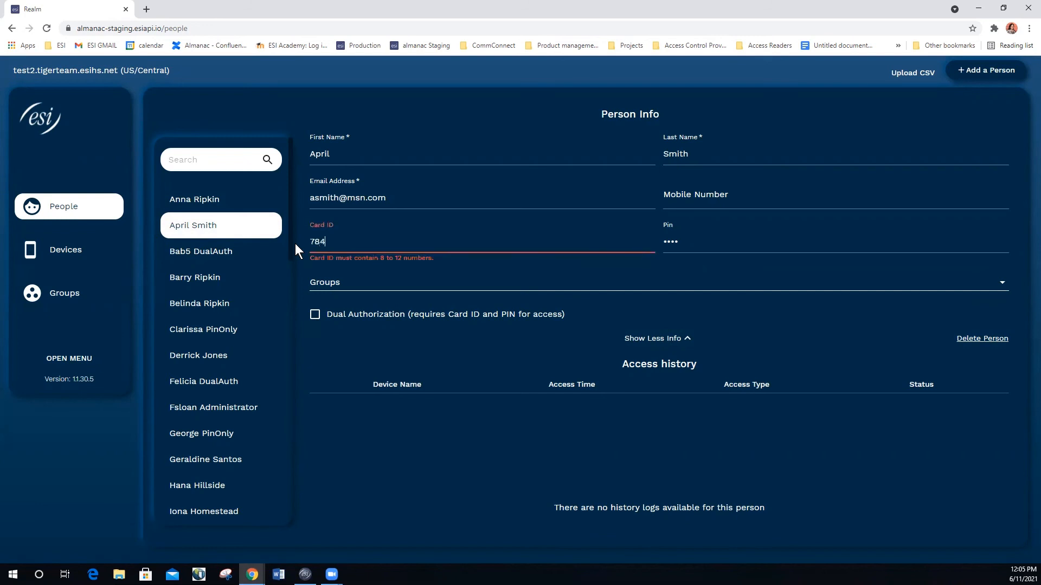
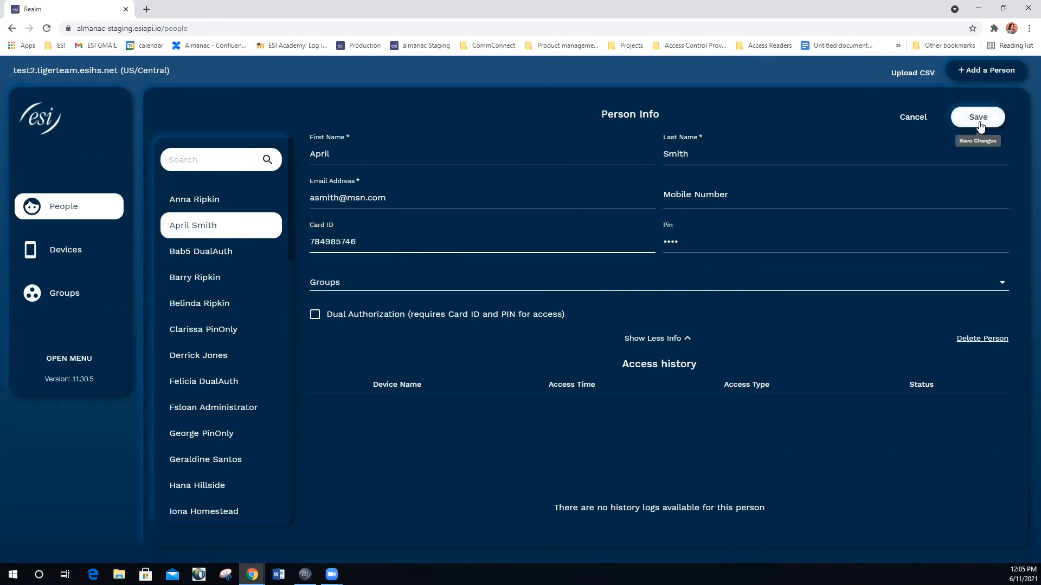
pyautogui.click(976, 117)
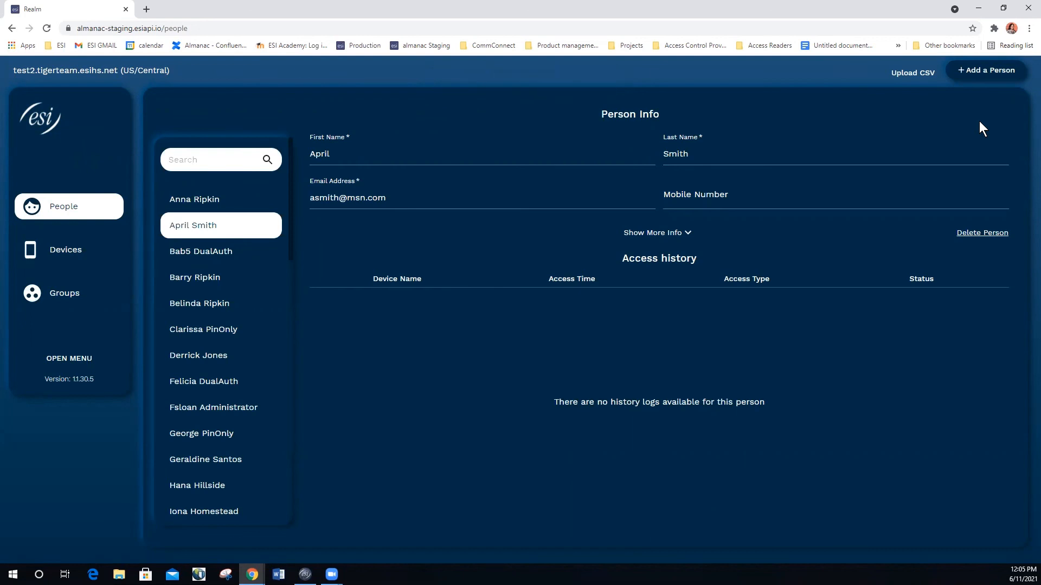
pyautogui.moveTo(994, 236)
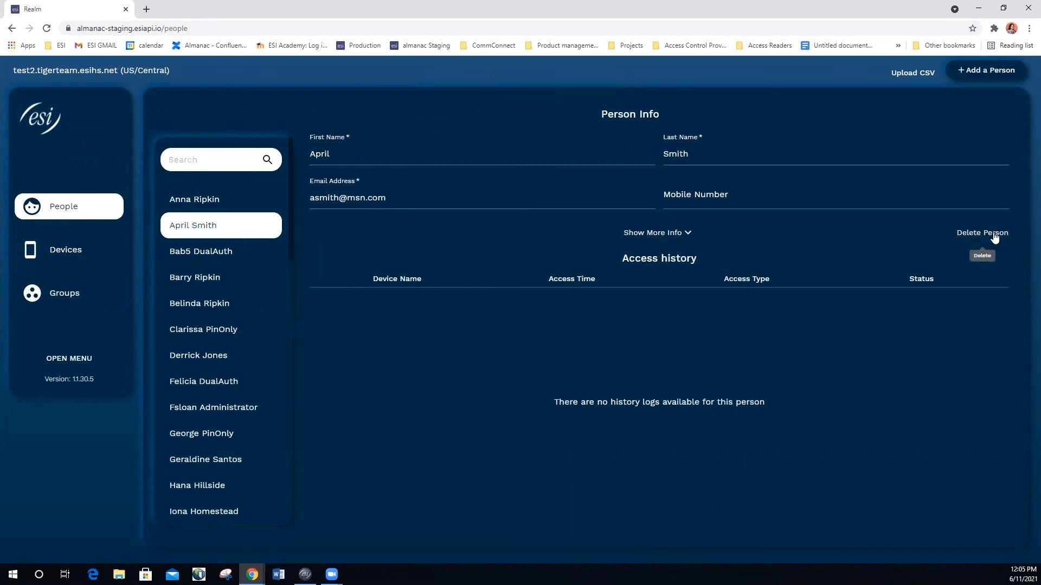
pyautogui.click(981, 233)
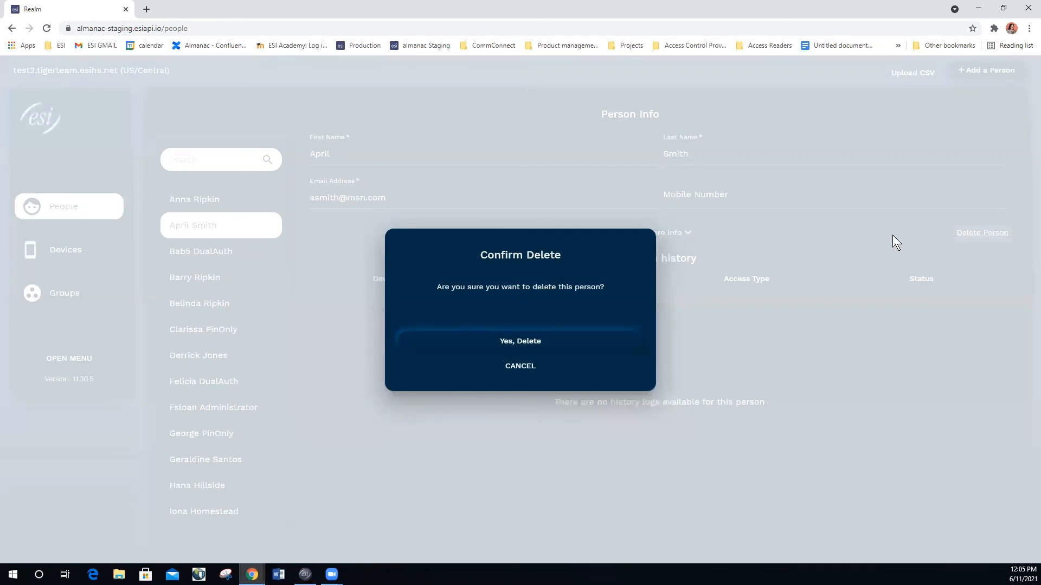
pyautogui.moveTo(571, 340)
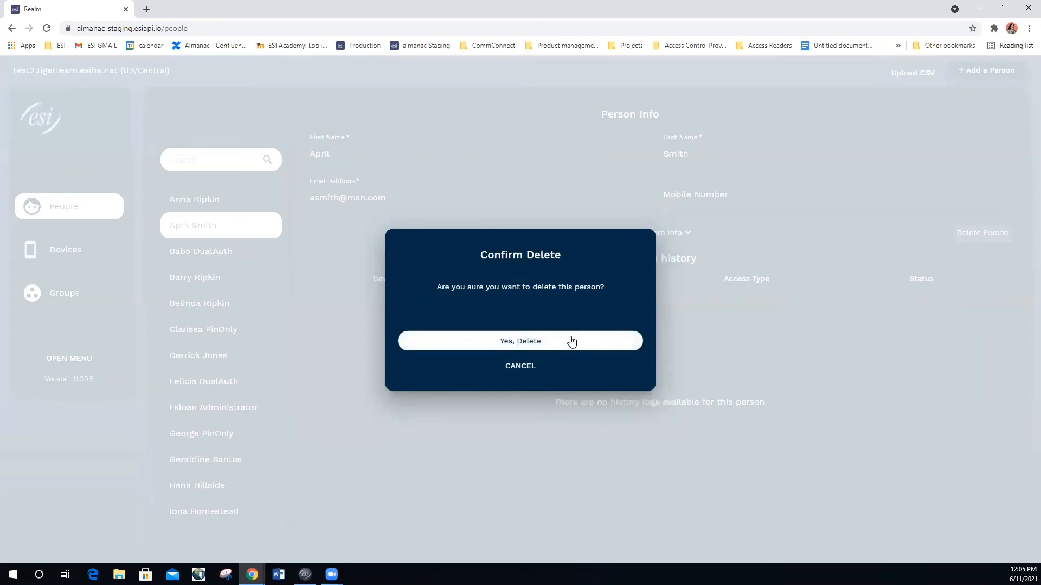
pyautogui.moveTo(520, 365)
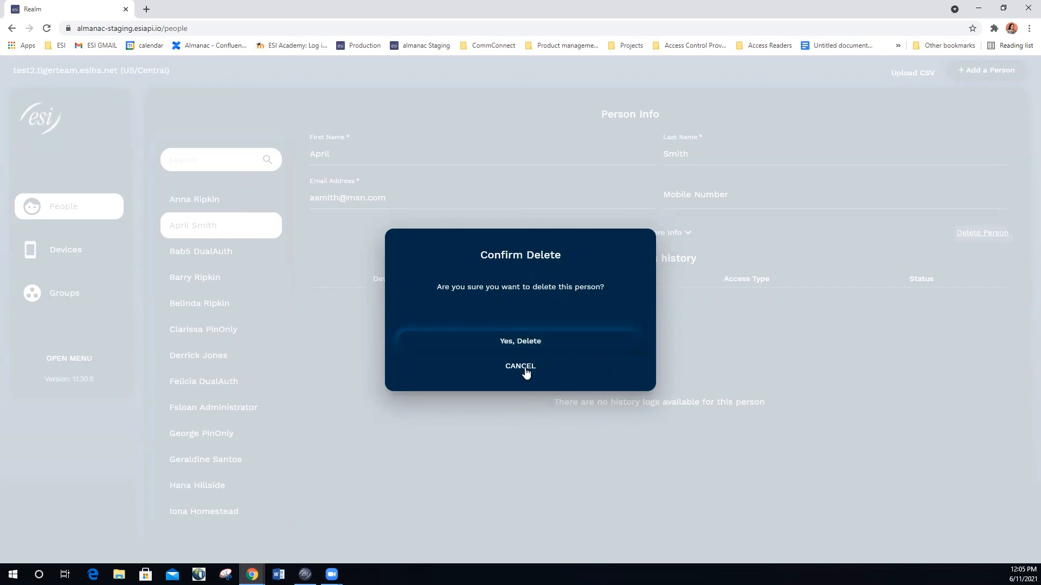
pyautogui.click(520, 366)
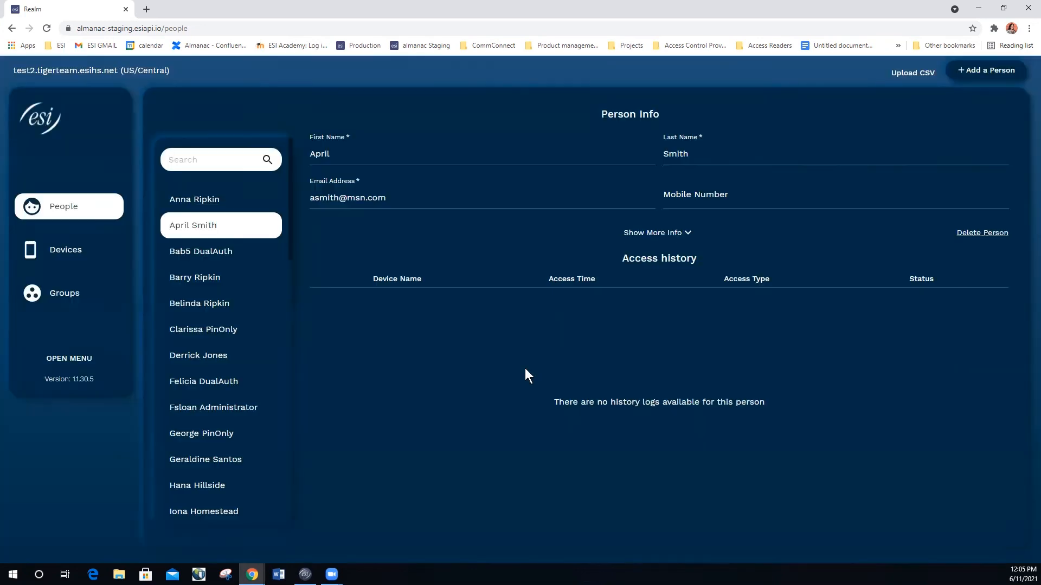